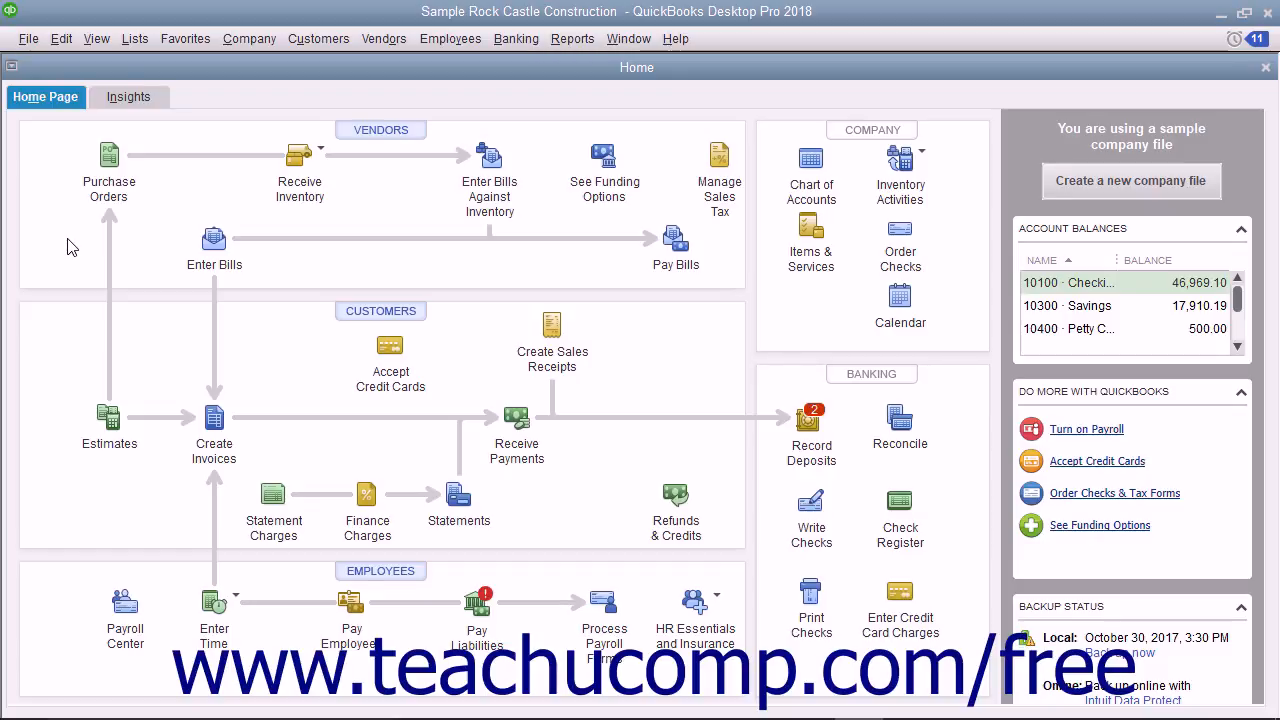
Start a new item receipt from the Vendors menu via Receive Items.
click(384, 38)
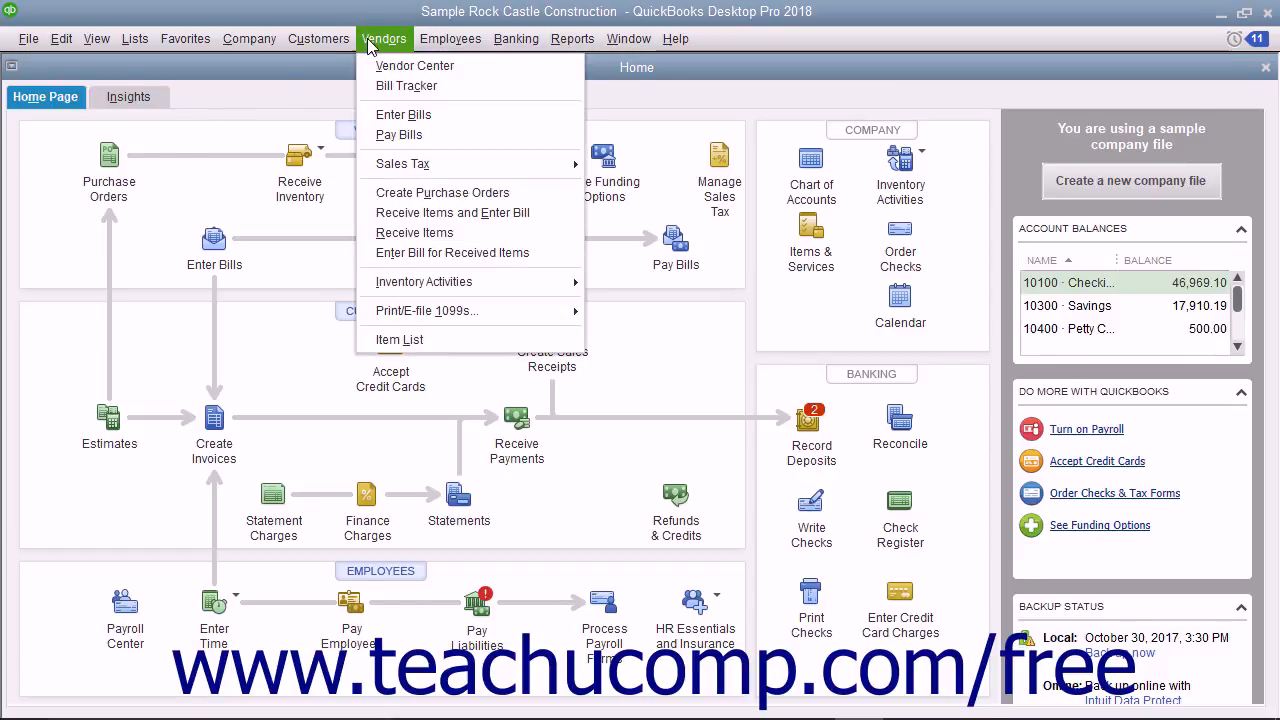
click(414, 232)
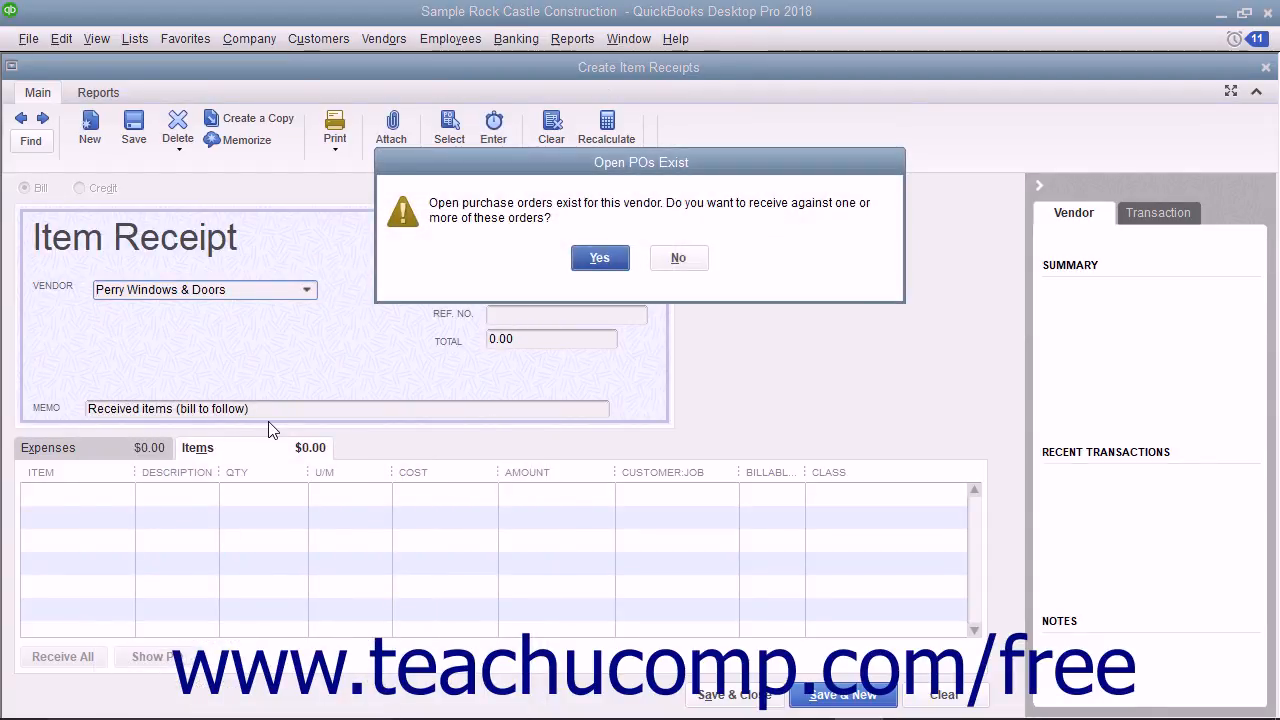
mouse_move(304, 412)
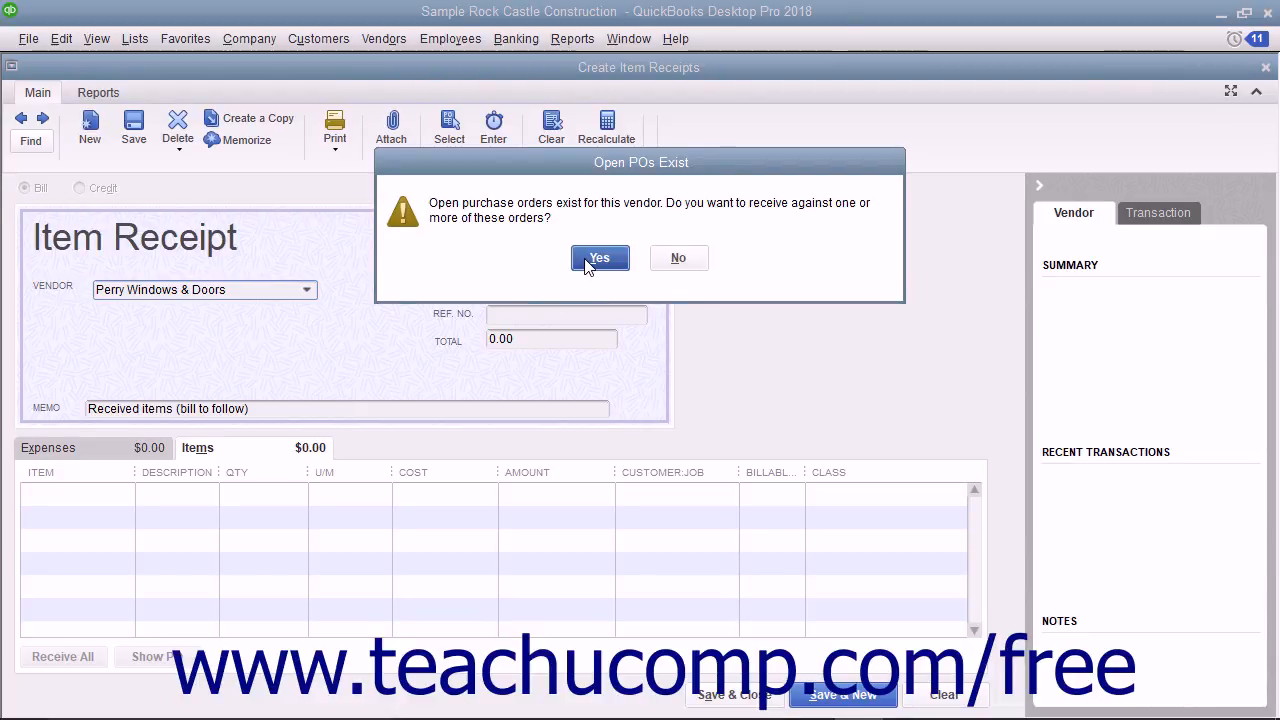
Answer Yes to receive against Perry Windows & Doors' open purchase orders.
click(600, 258)
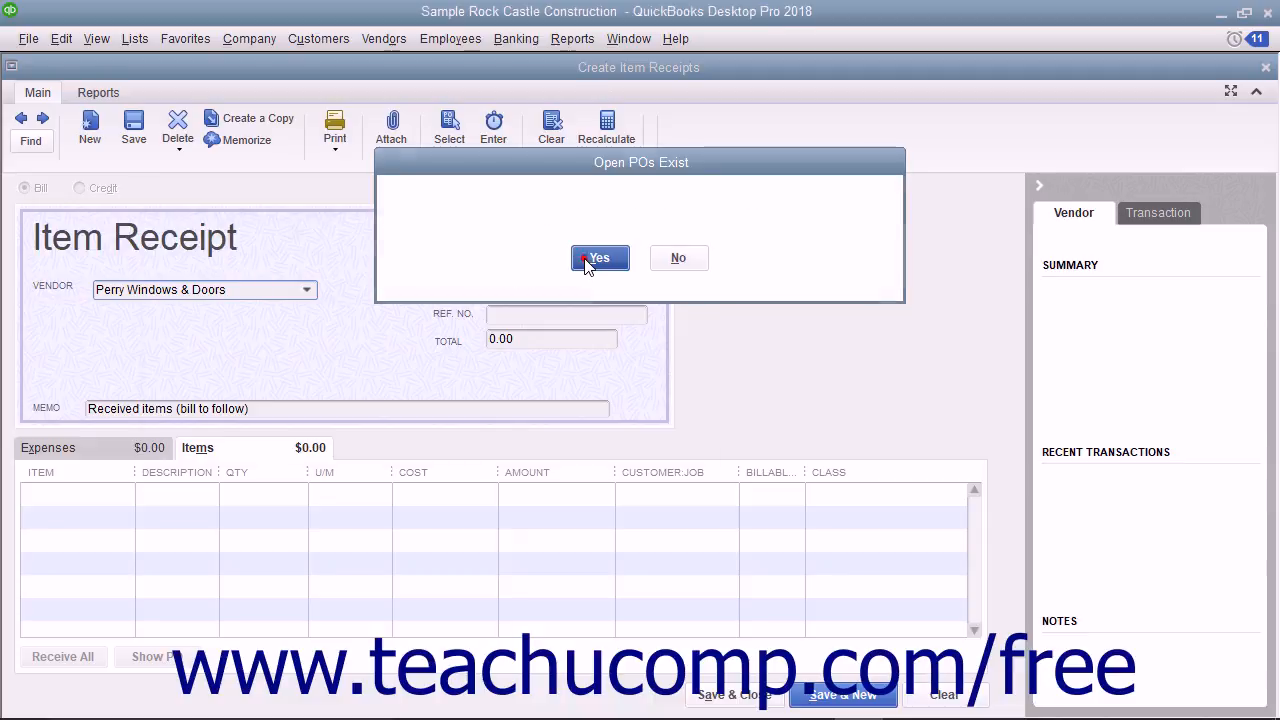
Select purchase order 6219 and bring its two window lines, totalling 2,243.00, into the receipt.
click(600, 258)
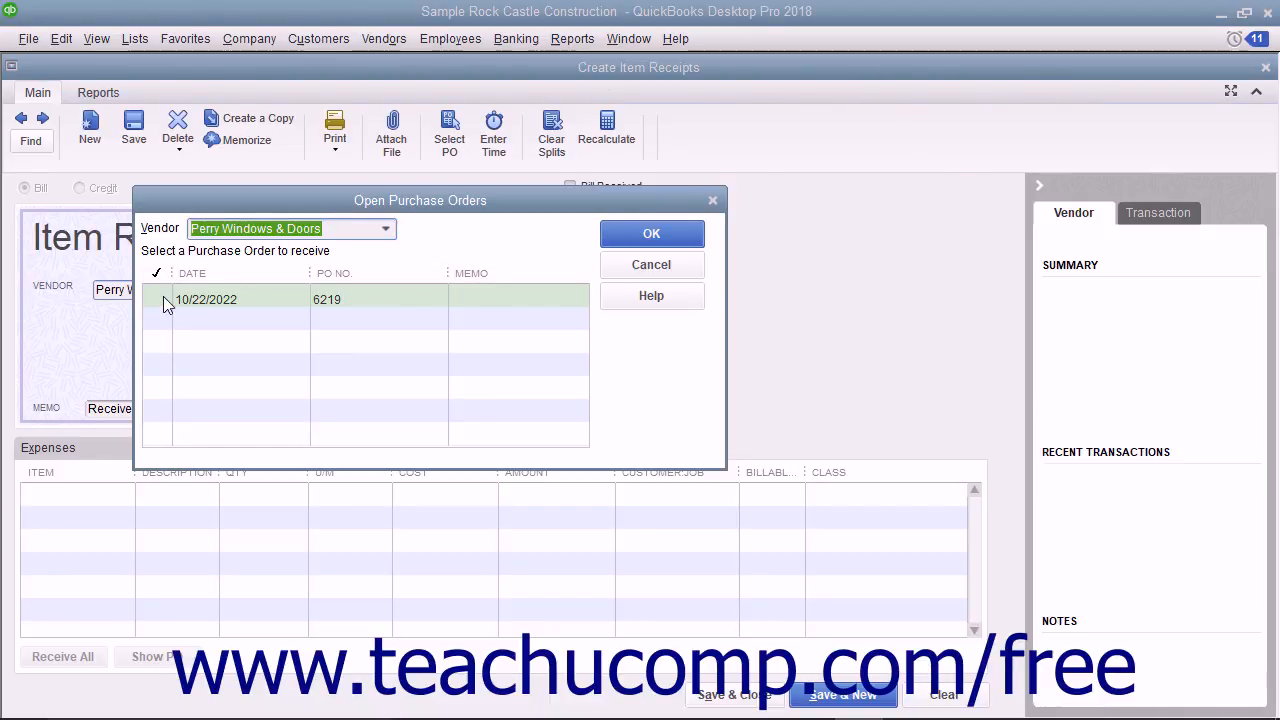
click(158, 300)
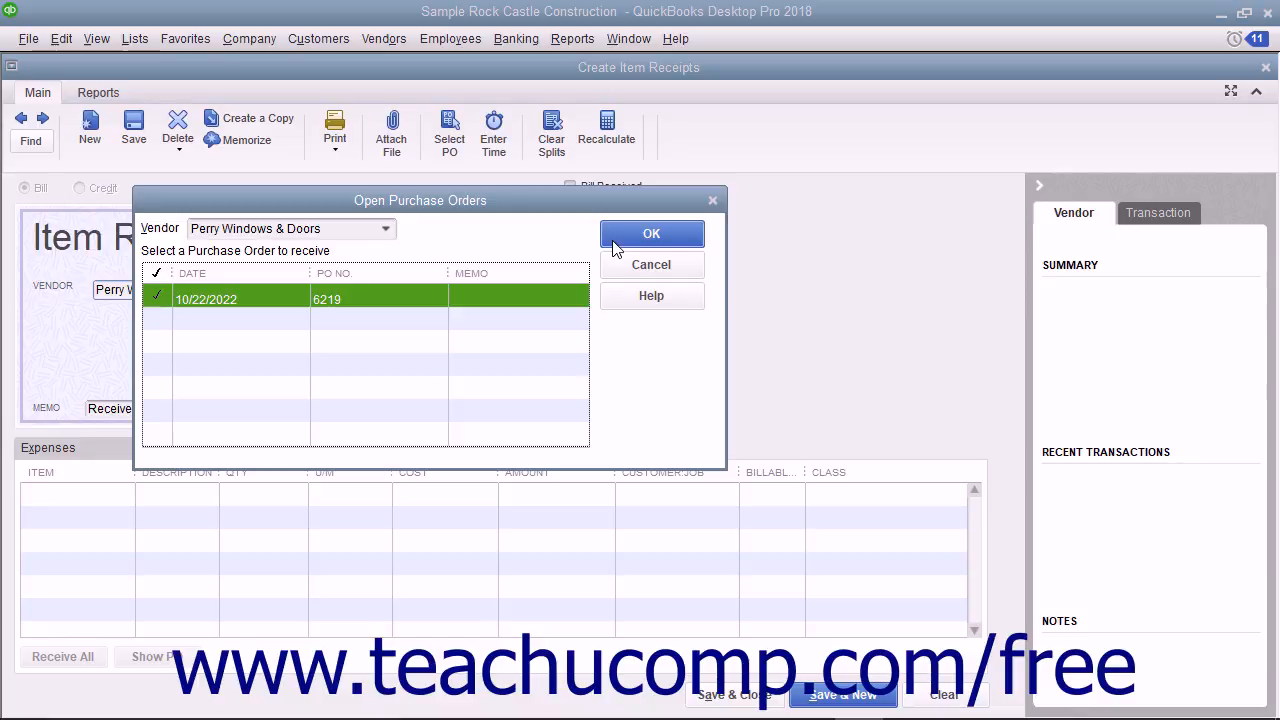
click(652, 232)
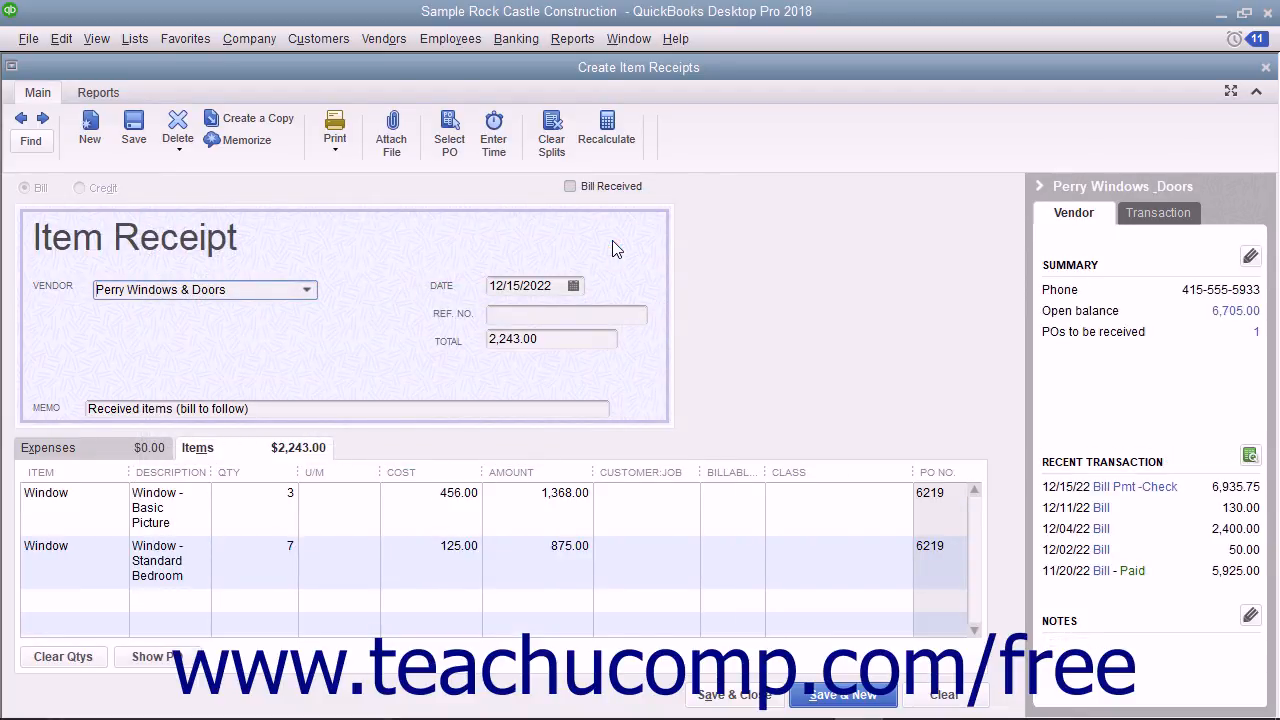
click(44, 492)
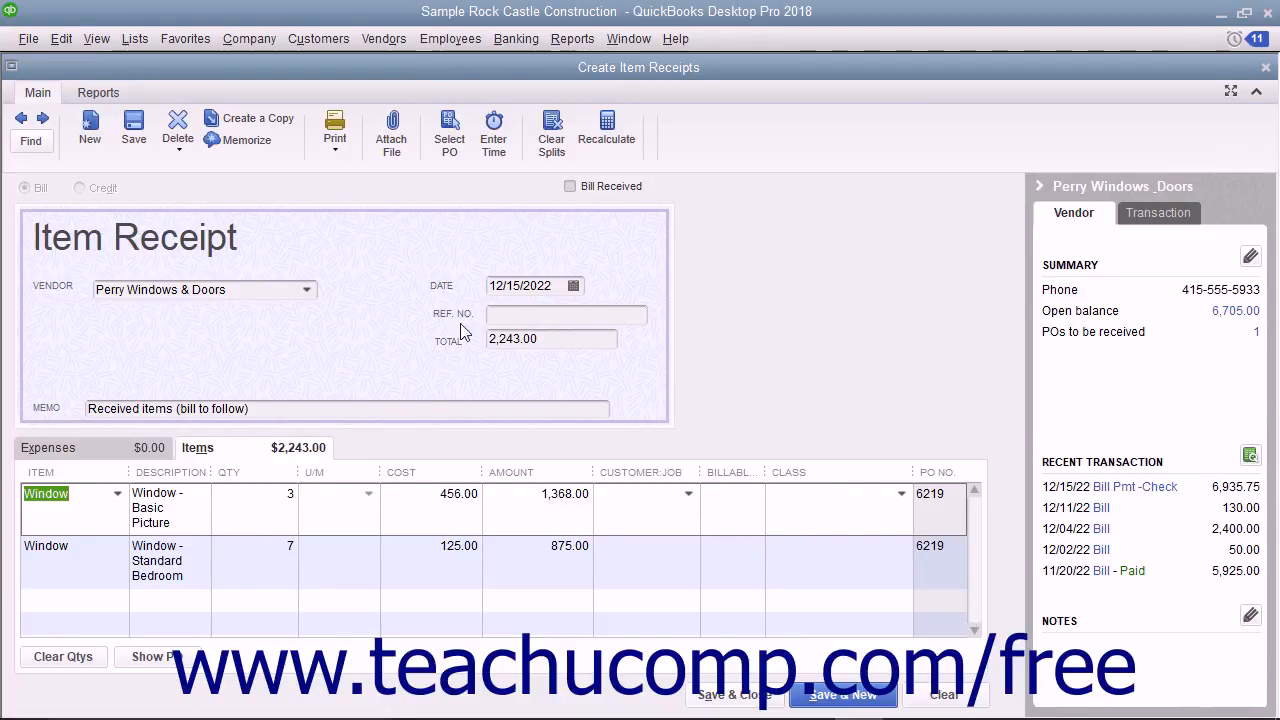
mouse_move(642, 198)
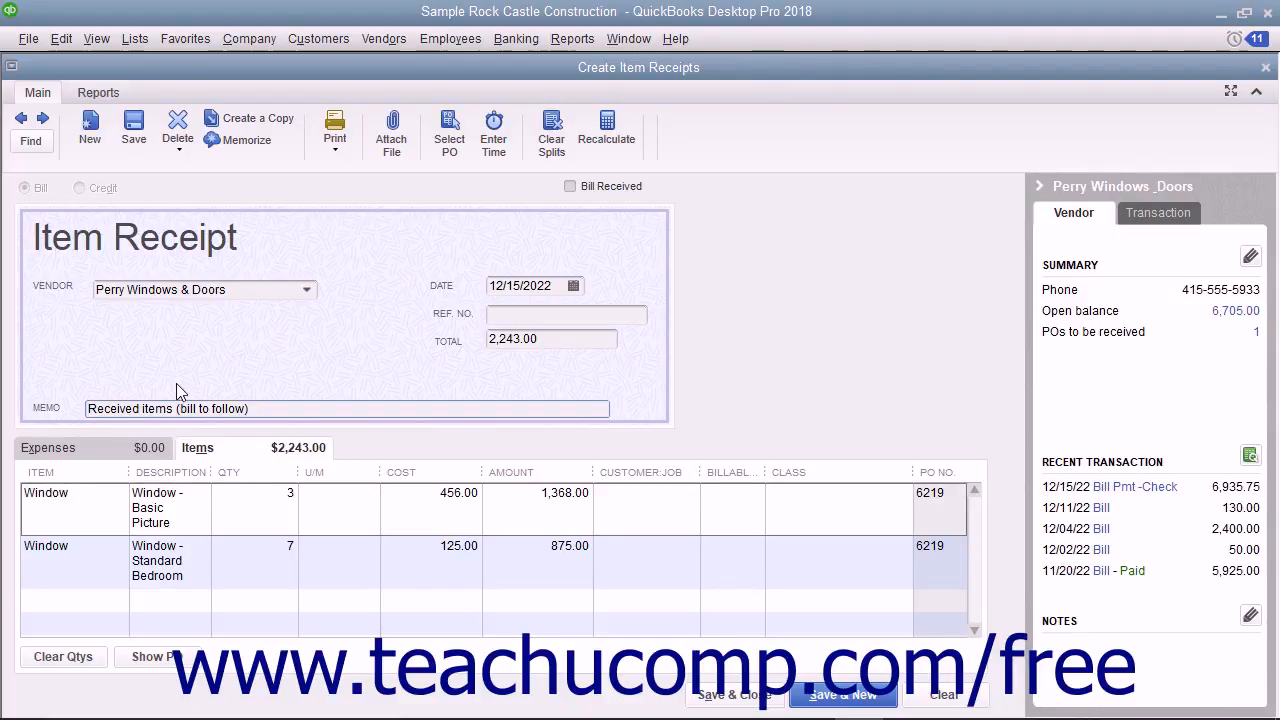
Enter the reference number 'Receipt 12152022' on the item receipt.
text(Receipt 12152022)
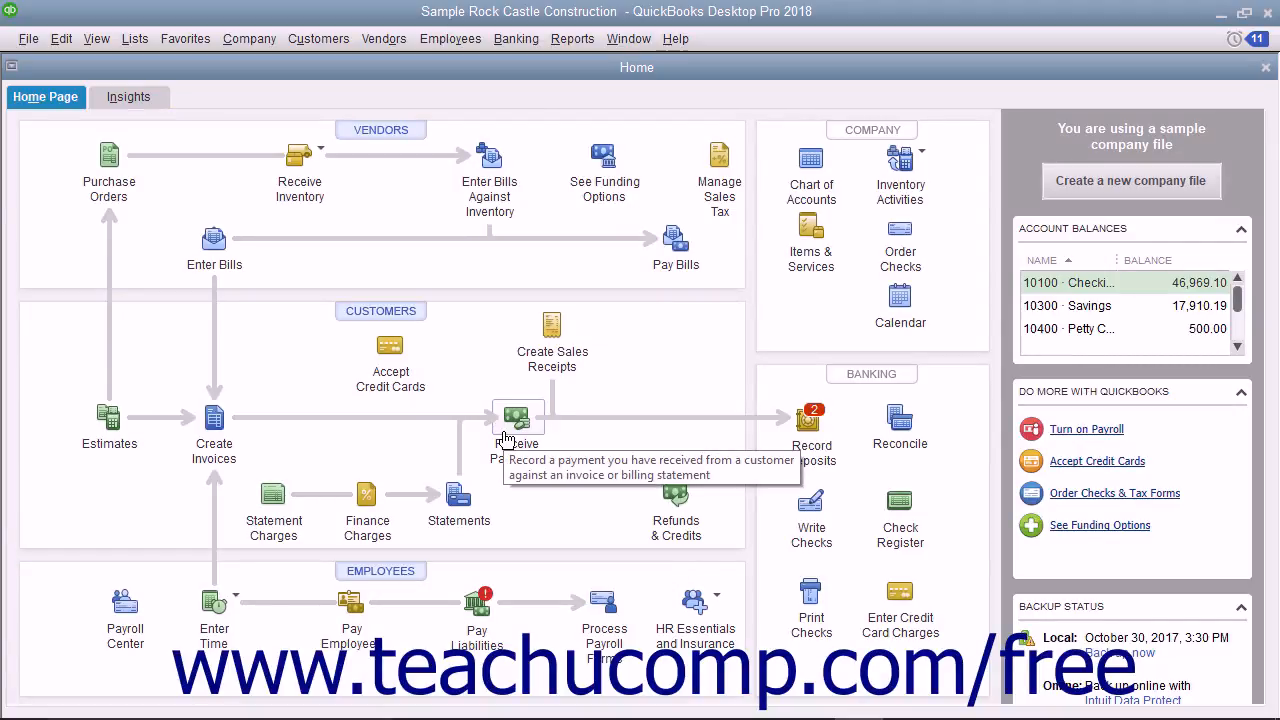
mouse_move(444, 422)
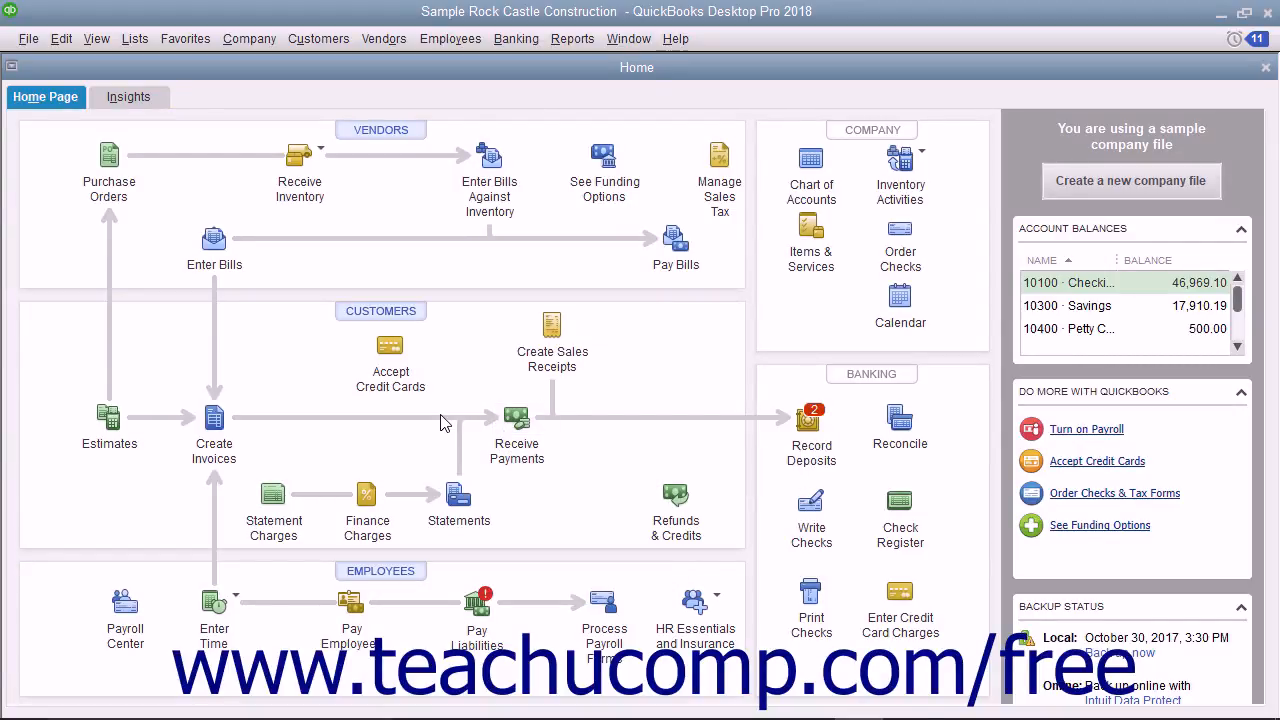